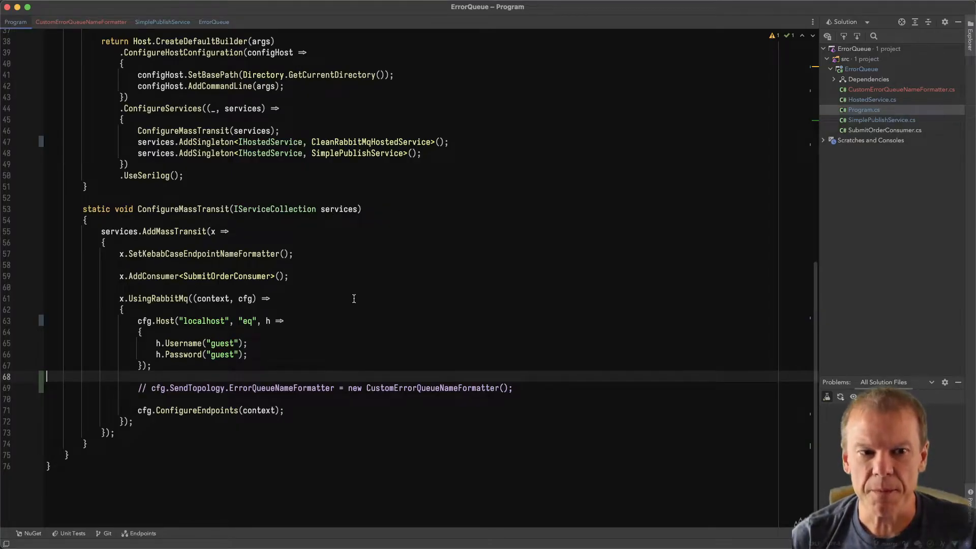
pyautogui.moveTo(312, 306)
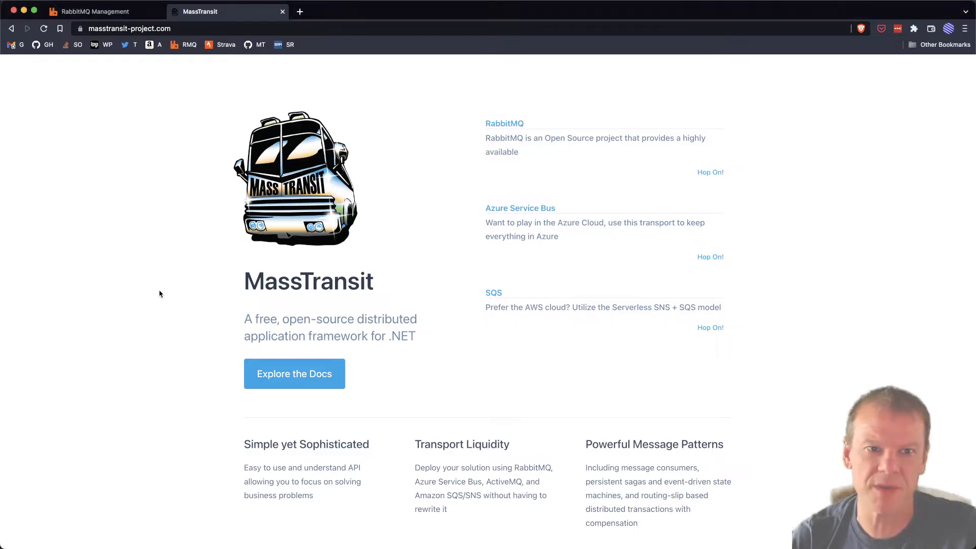
# Step: Review the submit-order_error queue details and the list of exchanges in RabbitMQ Management
pyautogui.click(93, 11)
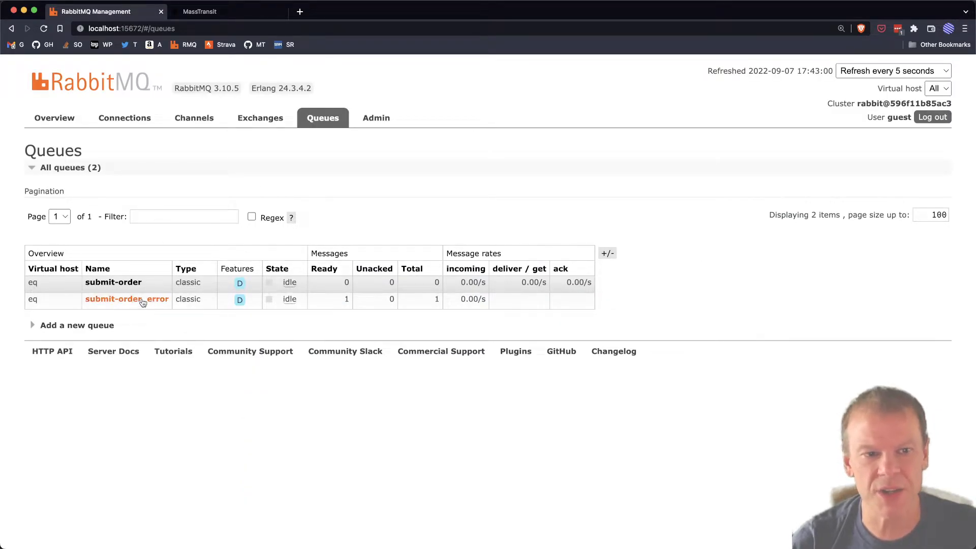
pyautogui.click(126, 299)
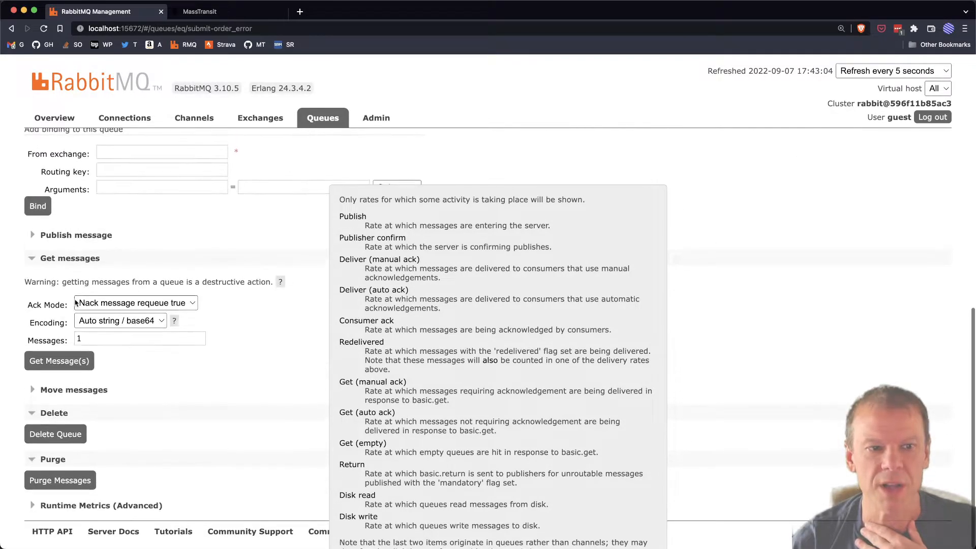
pyautogui.click(59, 360)
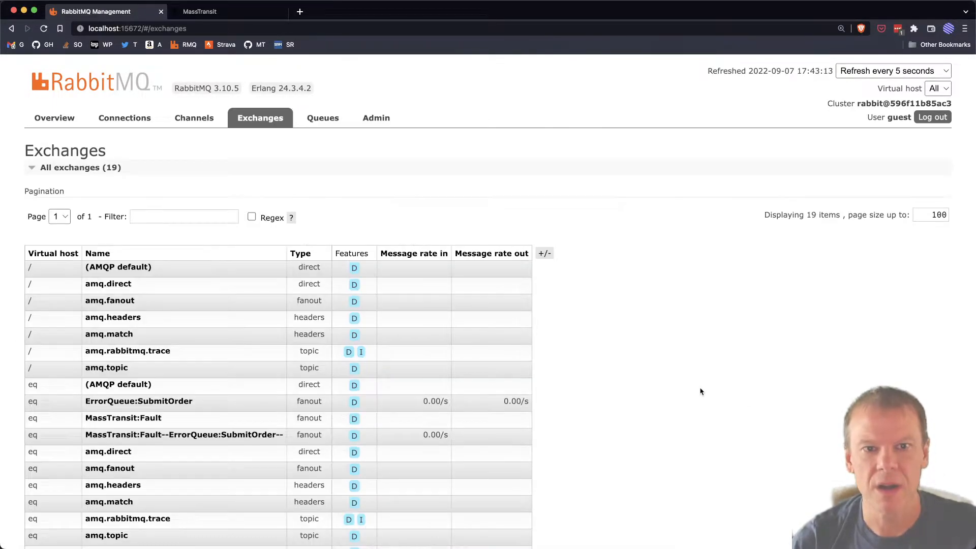
pyautogui.click(323, 118)
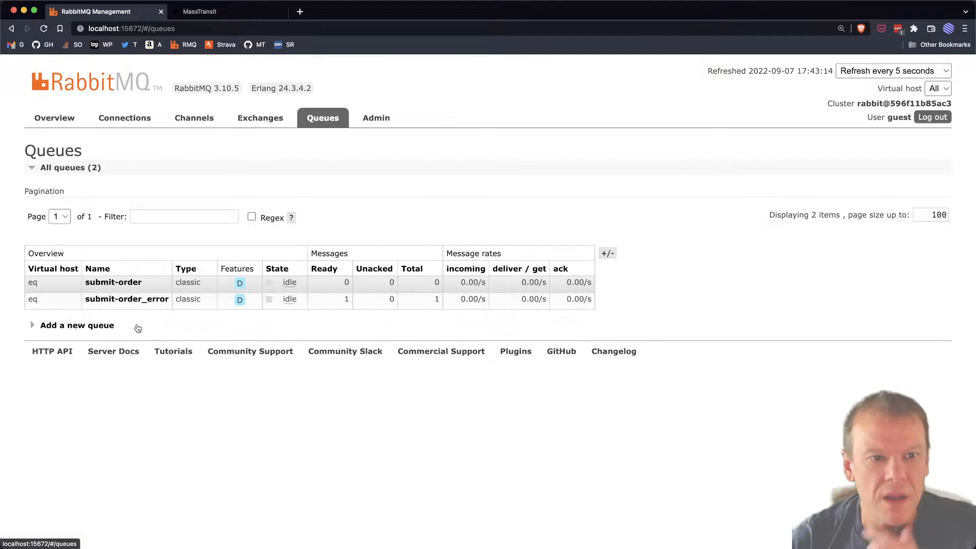
# Step: Reinspect the submit-order_error queue's bindings, then return to the queues list
pyautogui.click(126, 299)
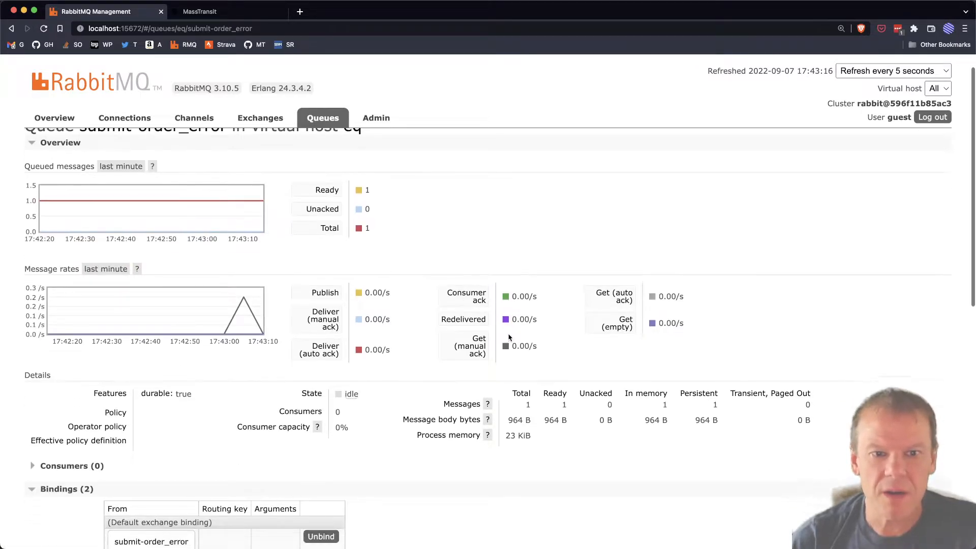
pyautogui.scroll(-3)
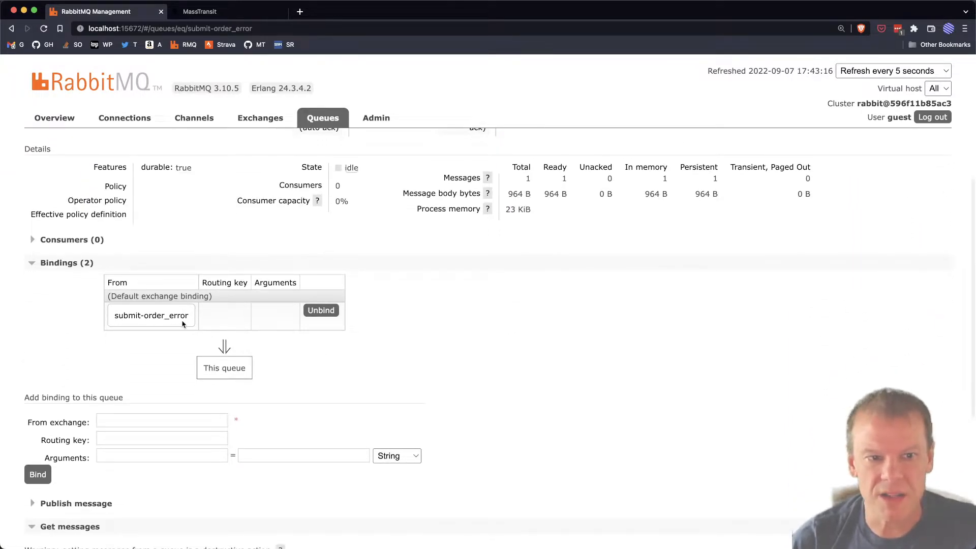
pyautogui.click(323, 118)
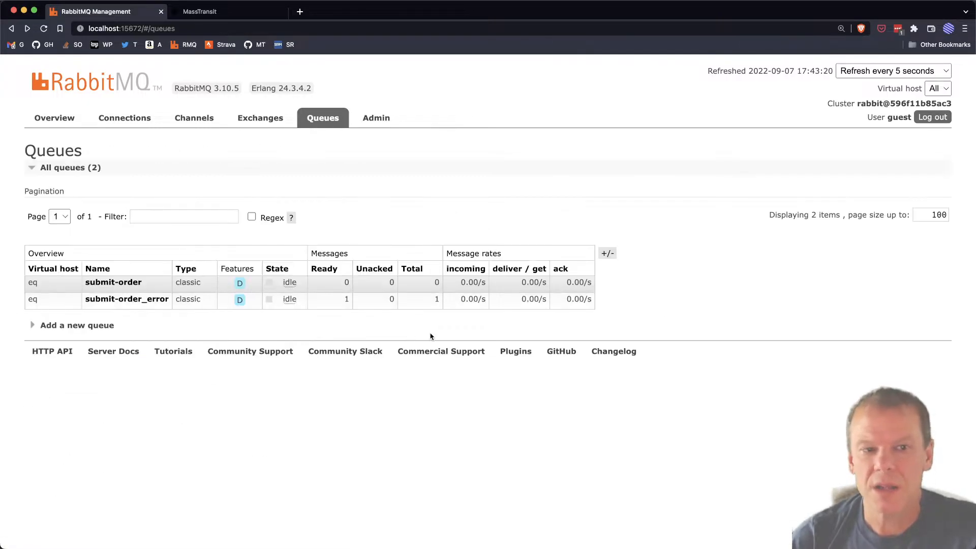
pyautogui.moveTo(127, 299)
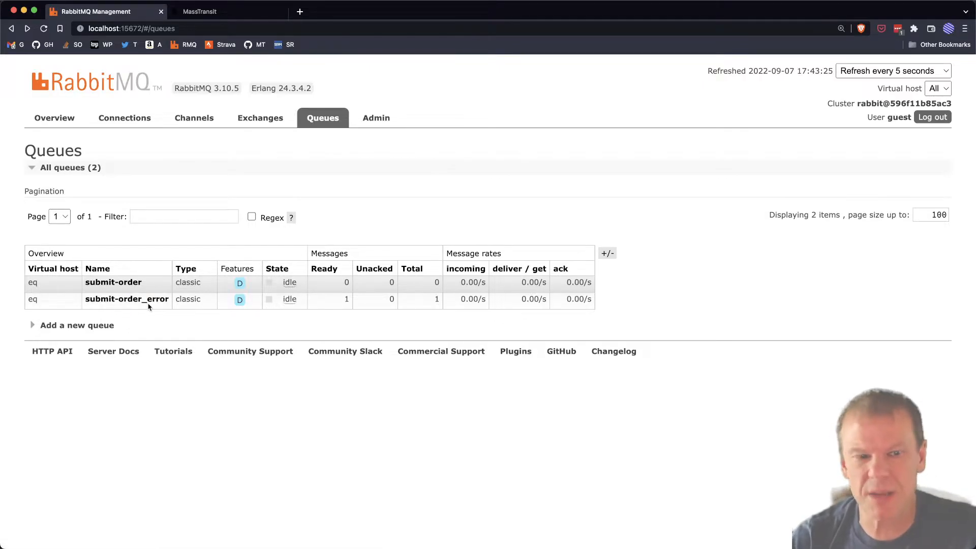
pyautogui.moveTo(323, 435)
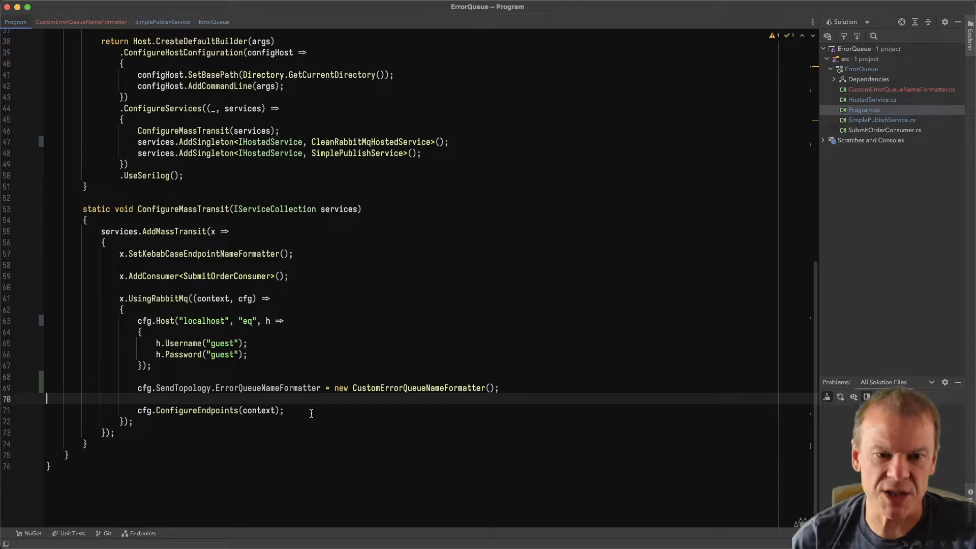
# Step: Review CustomErrorQueueNameFormatter.cs and rerun so RabbitMQ lists submit-order-error
pyautogui.doubleClick(267, 387)
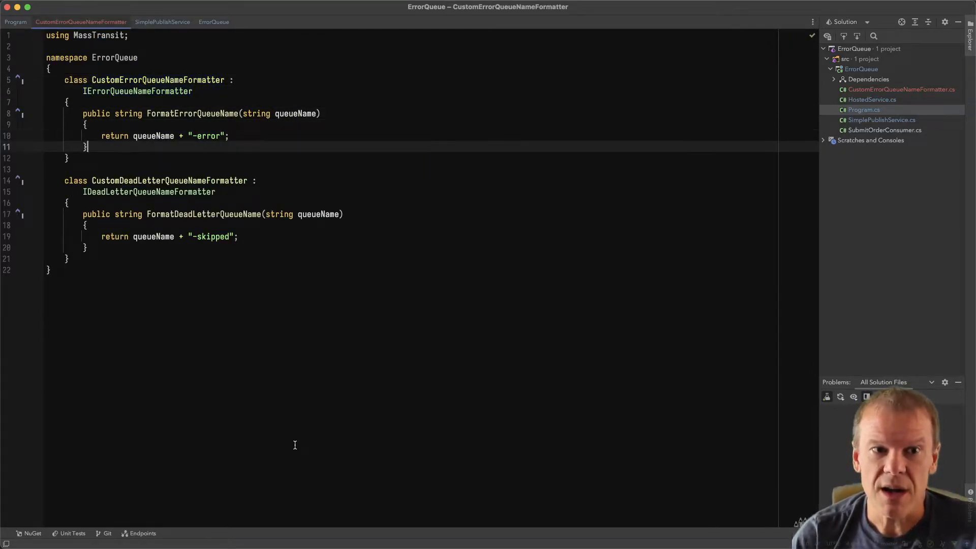
pyautogui.doubleClick(206, 135)
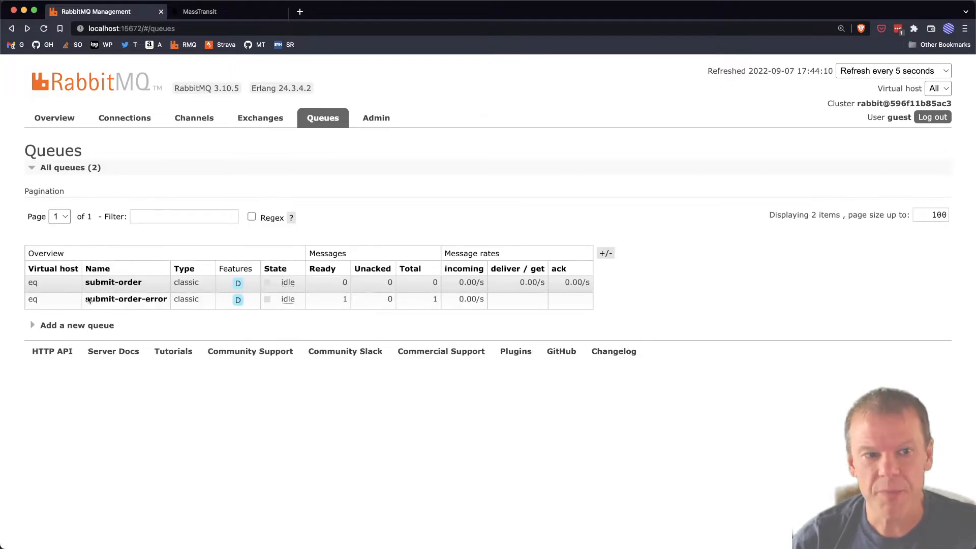
# Step: View the submit-order-error queue's detail page with its one ready persistent message
pyautogui.click(126, 299)
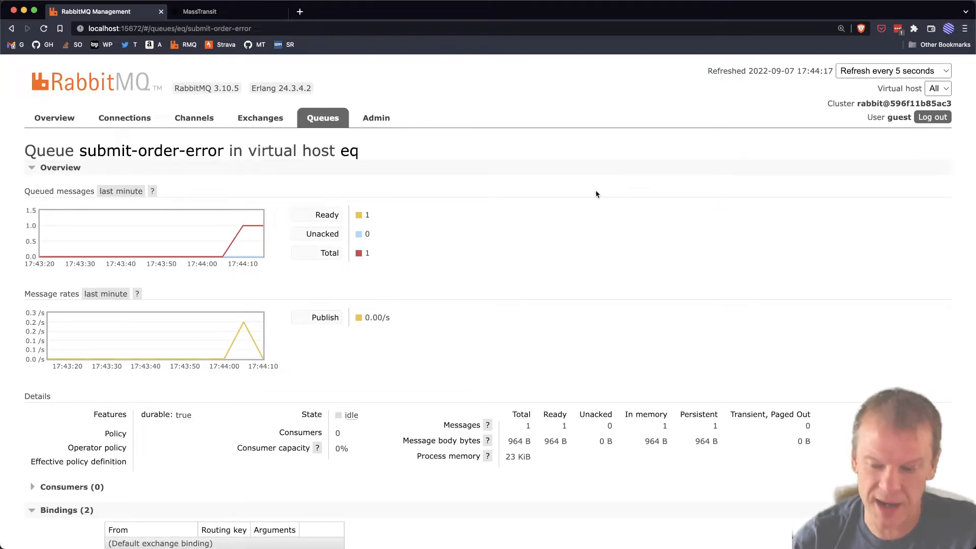
pyautogui.moveTo(589, 218)
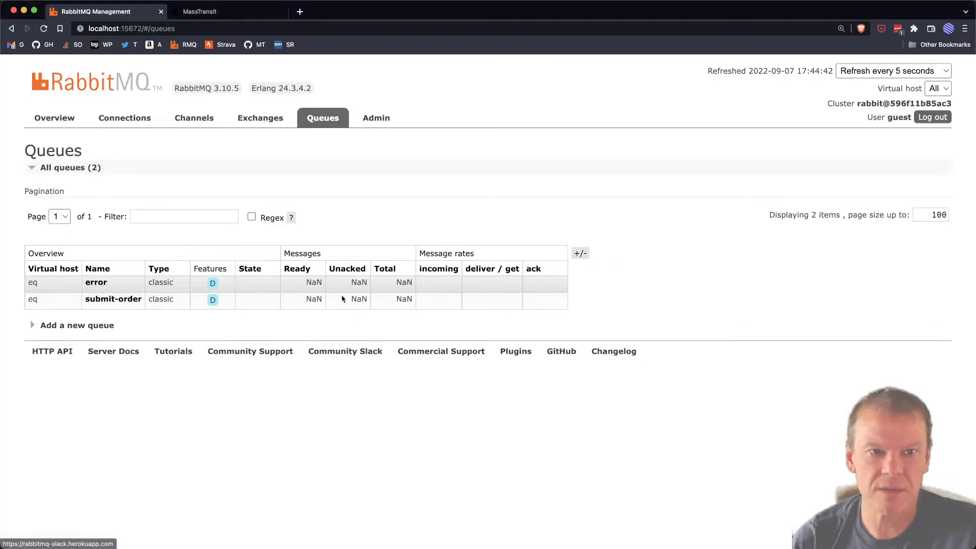
# Step: Fetch the waiting message from the shared error queue, then return to the queues list
pyautogui.click(96, 281)
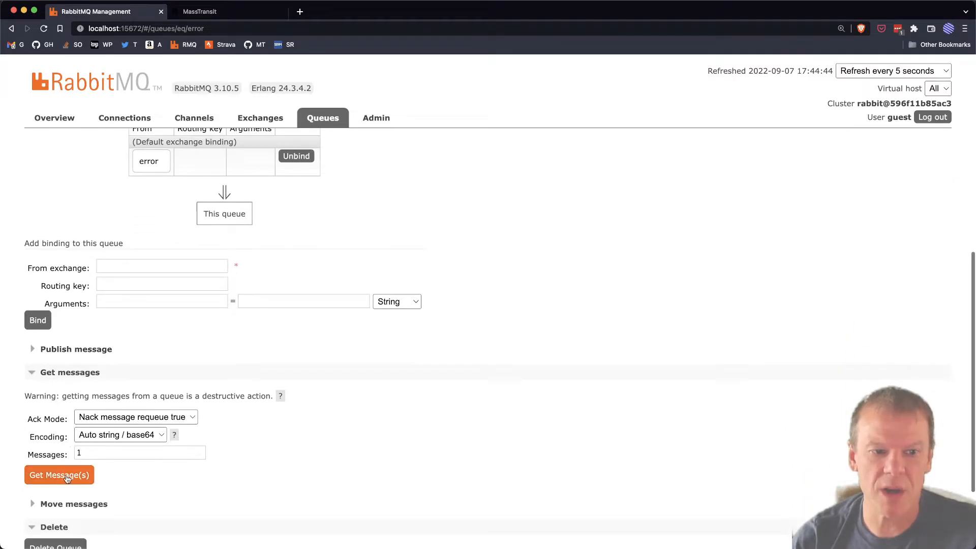
pyautogui.click(59, 475)
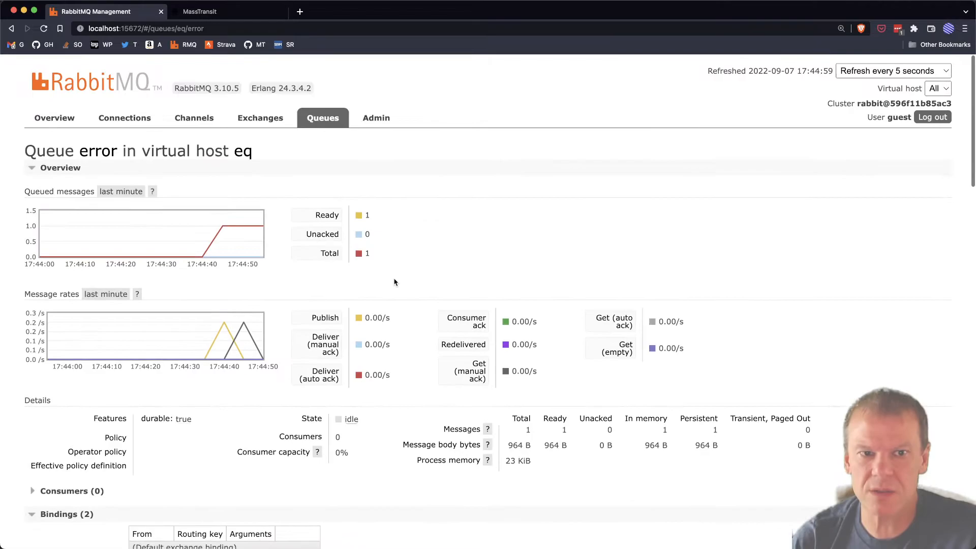
pyautogui.click(322, 118)
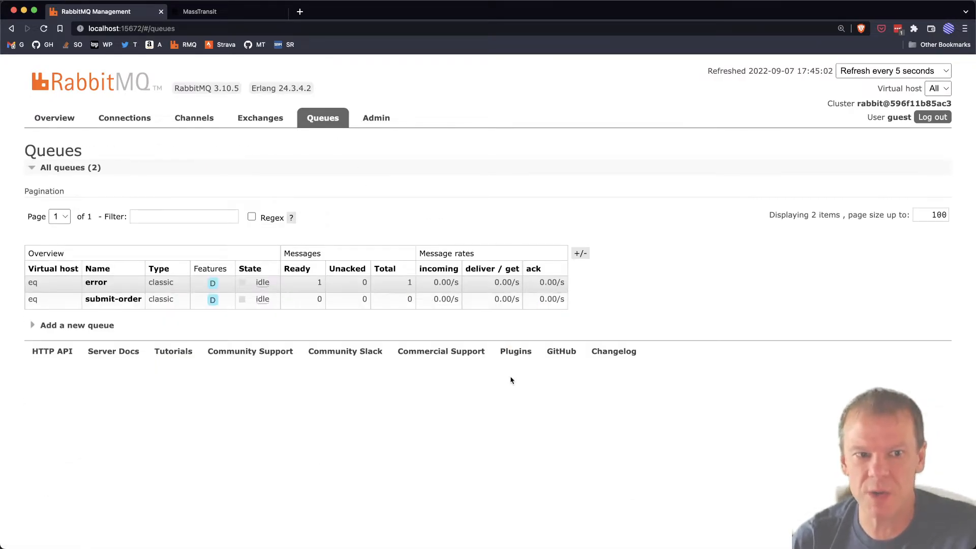
pyautogui.moveTo(475, 506)
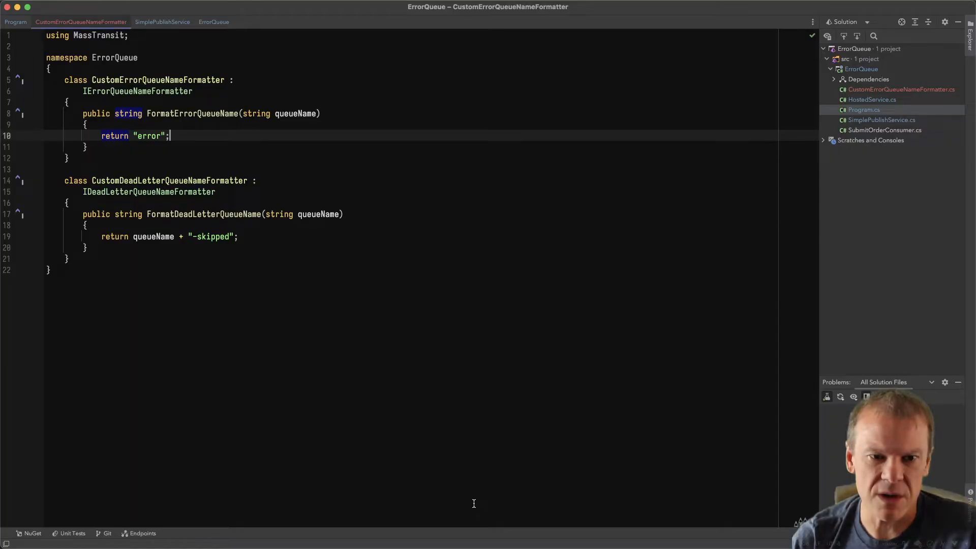
pyautogui.moveTo(200, 244)
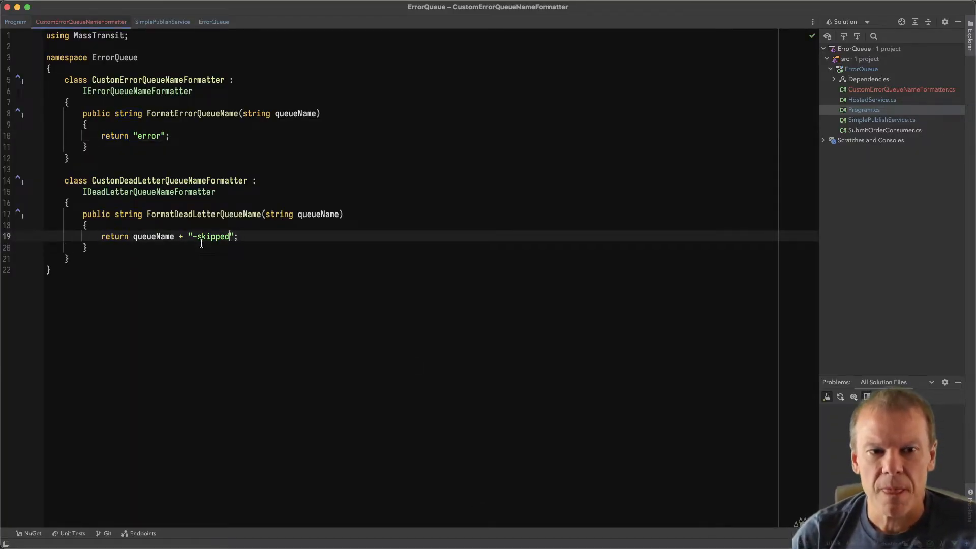
# Step: Change the dead-letter suffix from skipped to unknown and move to Program.cs for registration
pyautogui.doubleClick(212, 236)
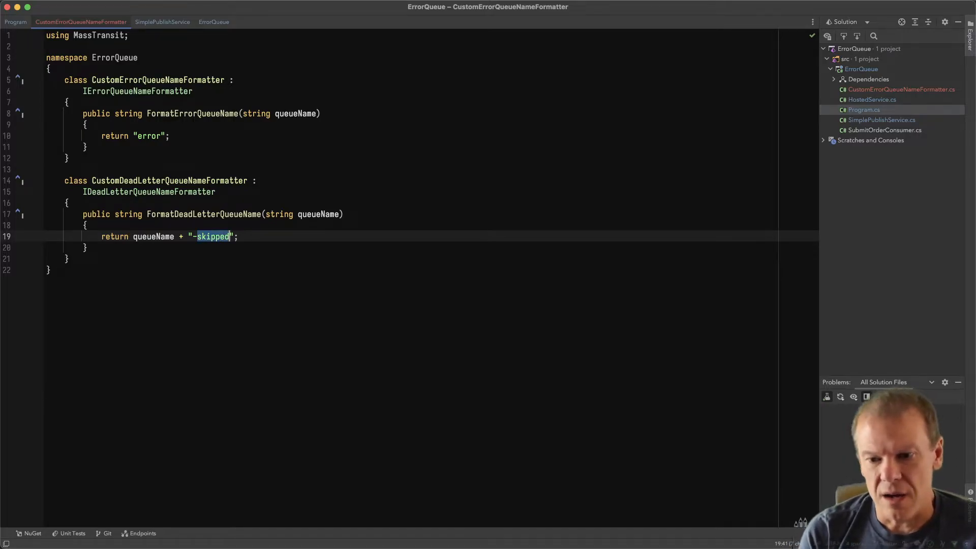
pyautogui.write('unknown')
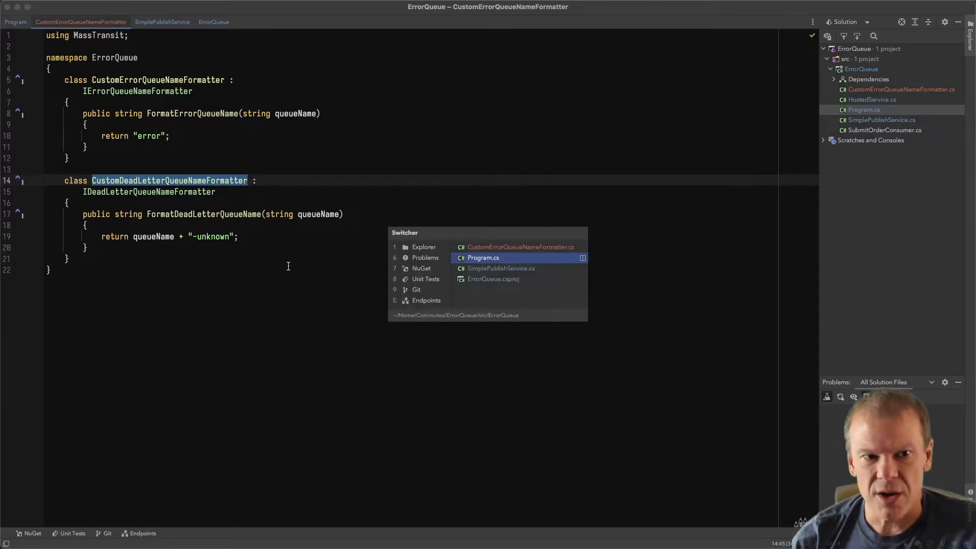
pyautogui.click(482, 257)
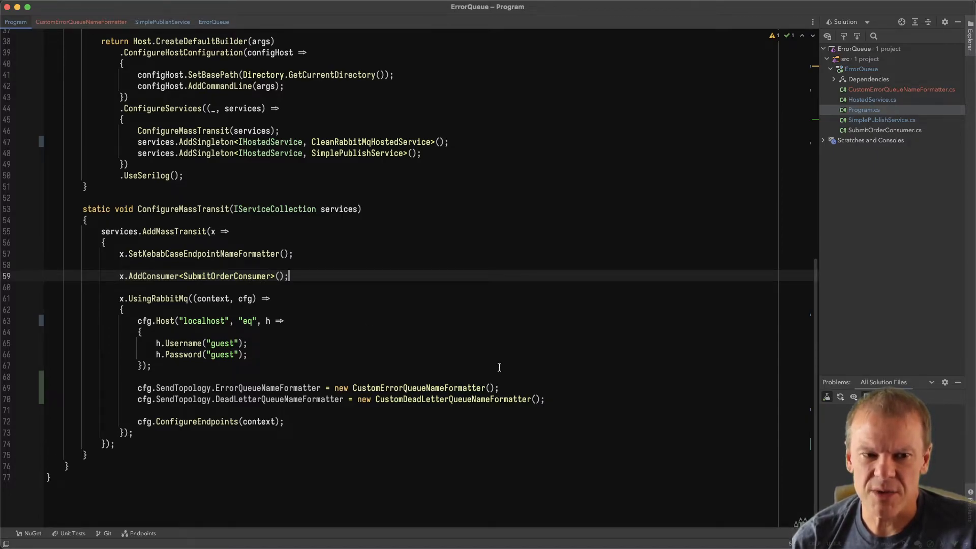
pyautogui.moveTo(496, 475)
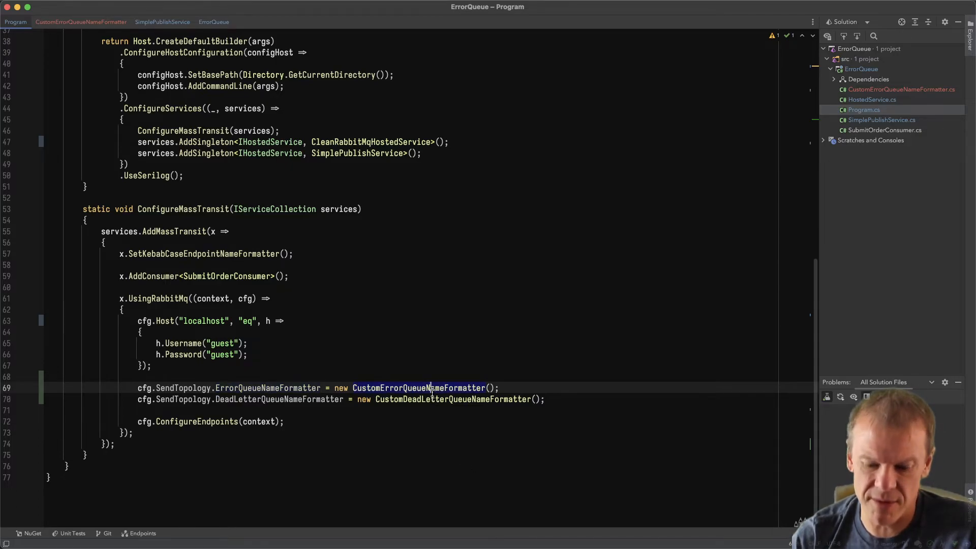
# Step: Navigate from Program.cs to the CustomErrorQueueNameFormatter declaration
pyautogui.click(82, 22)
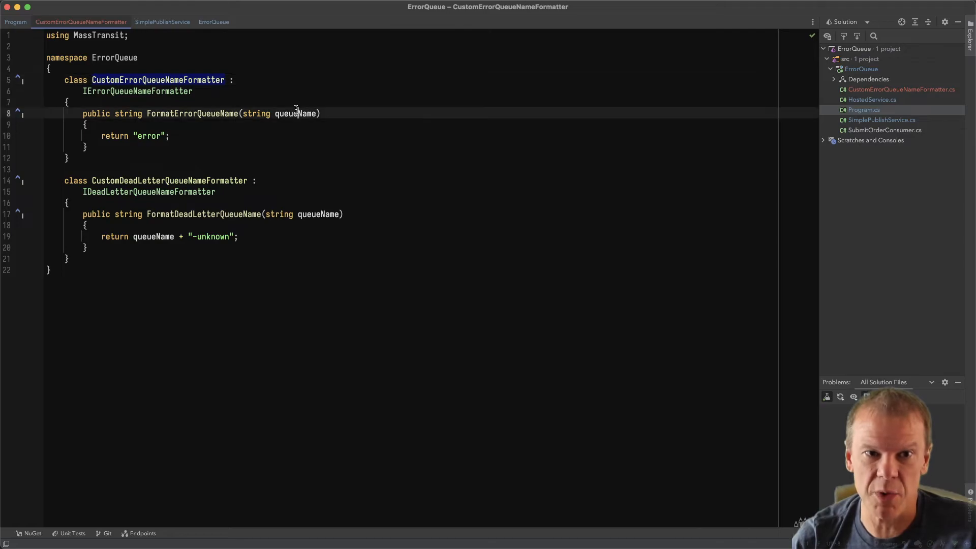
# Step: Begin an if(queueName == ...) condition above return "error", removing the "something" comparison value
pyautogui.doubleClick(297, 113)
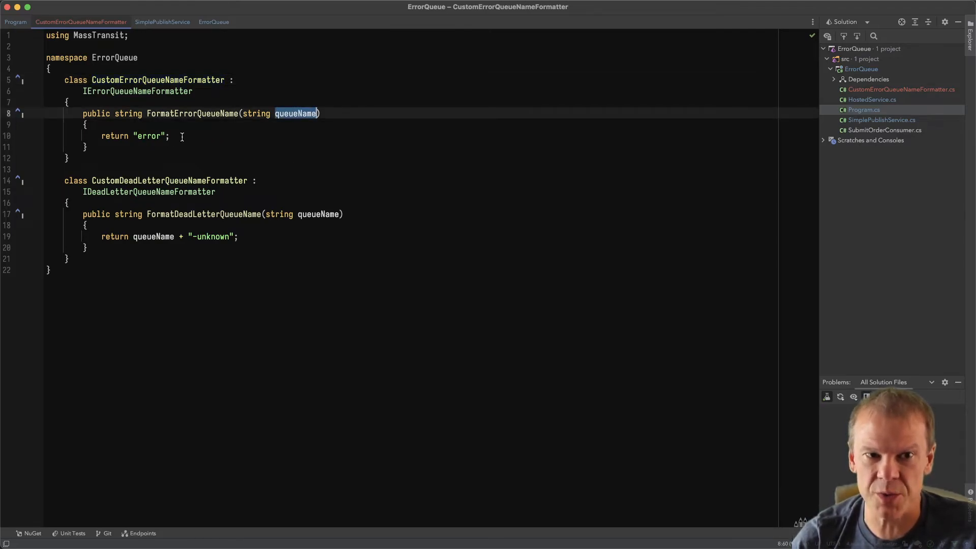
pyautogui.write('if(queueName ==')
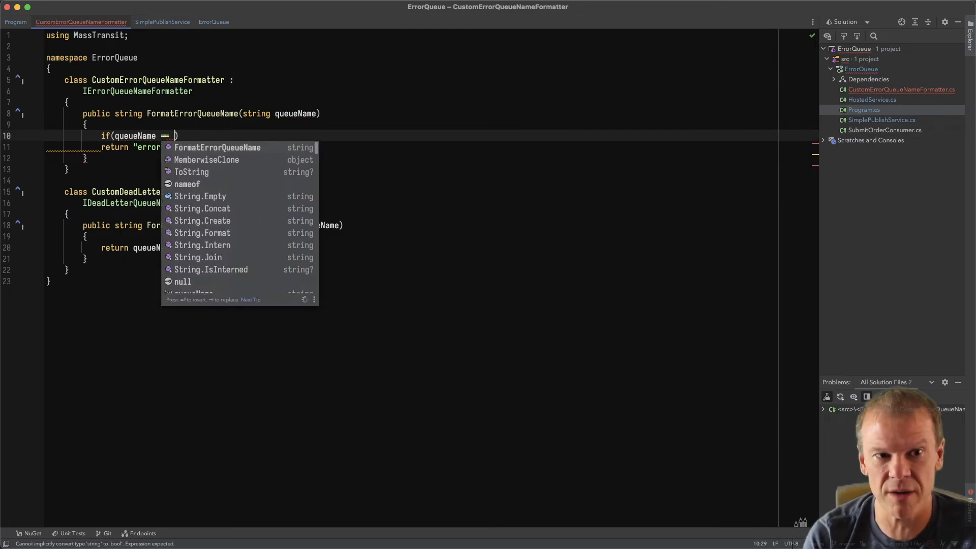
pyautogui.write('"something"')
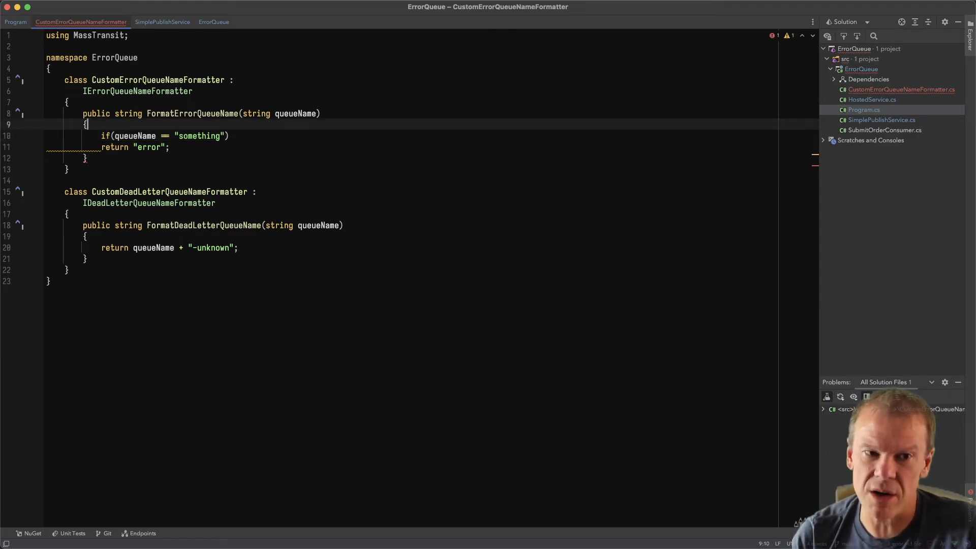
pyautogui.press('Backspace')
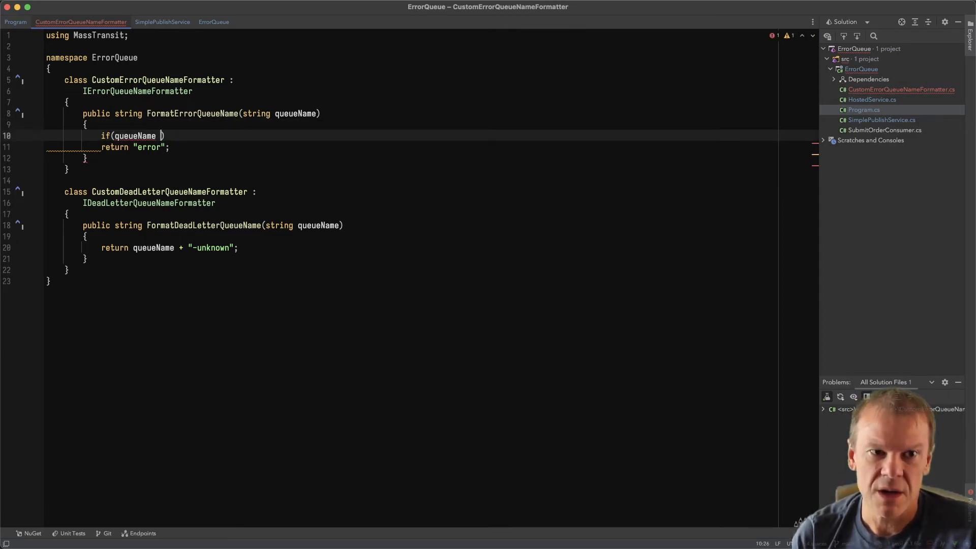